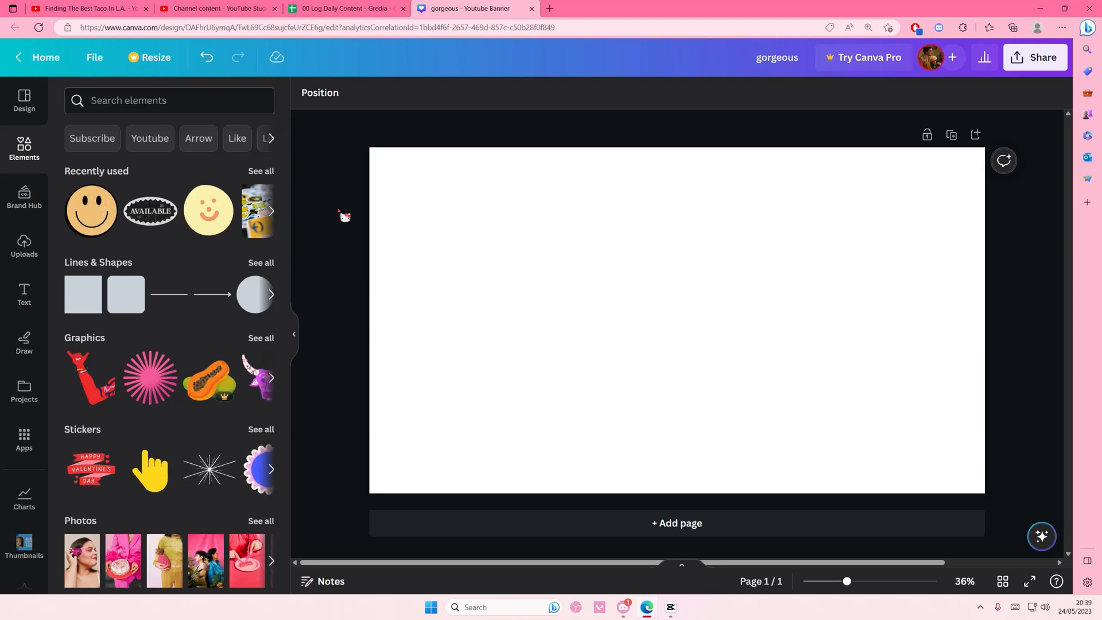
# - Place the retro Smiley Face Sticker from Recently used and show its element info
pyautogui.click(90, 210)
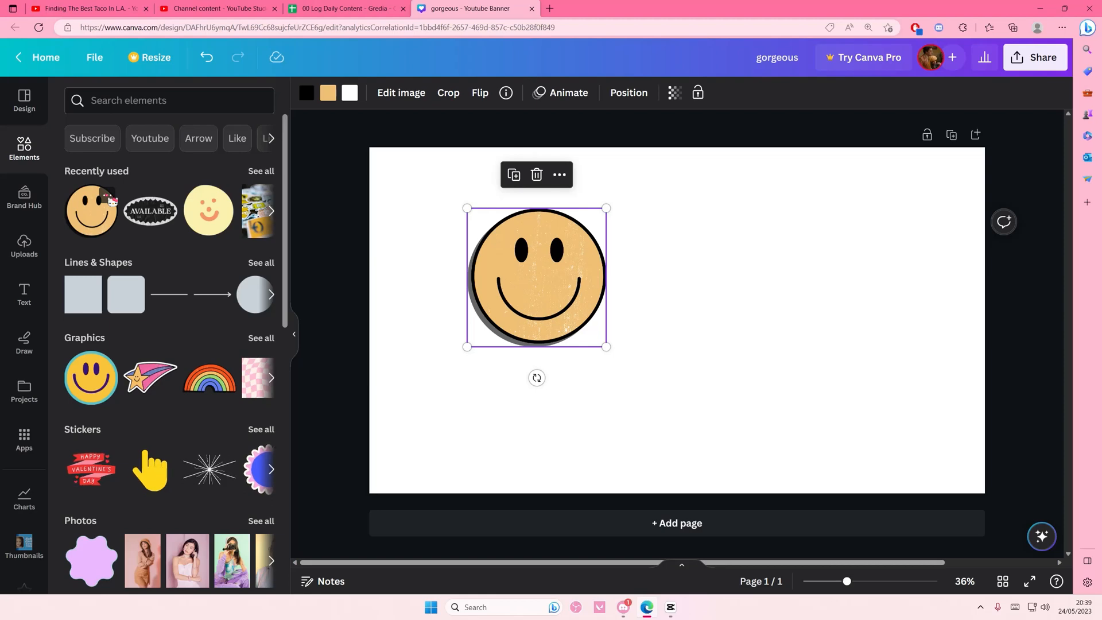
pyautogui.rightClick(90, 210)
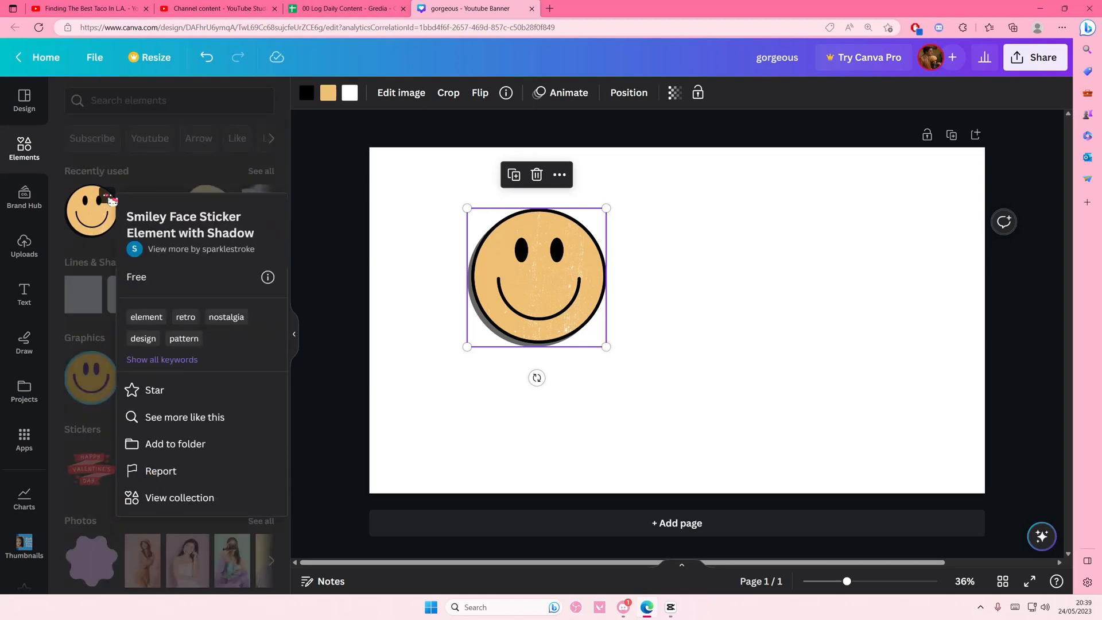
pyautogui.moveTo(204, 233)
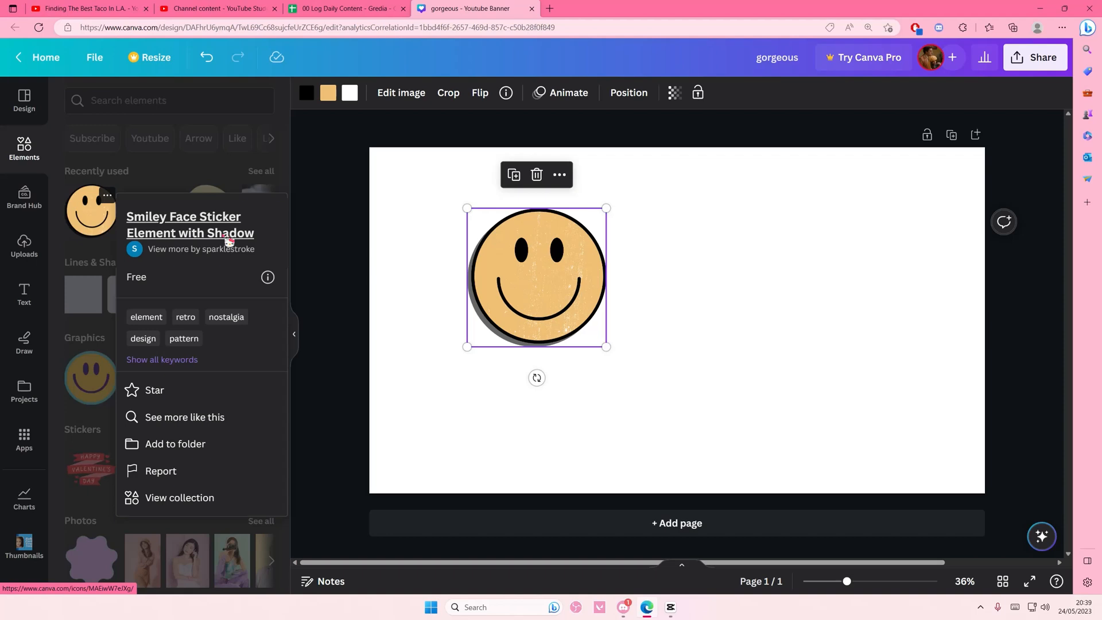
# - View the sticker's Canva page in a new tab, then browse creator sparklestroke's profile
pyautogui.click(189, 225)
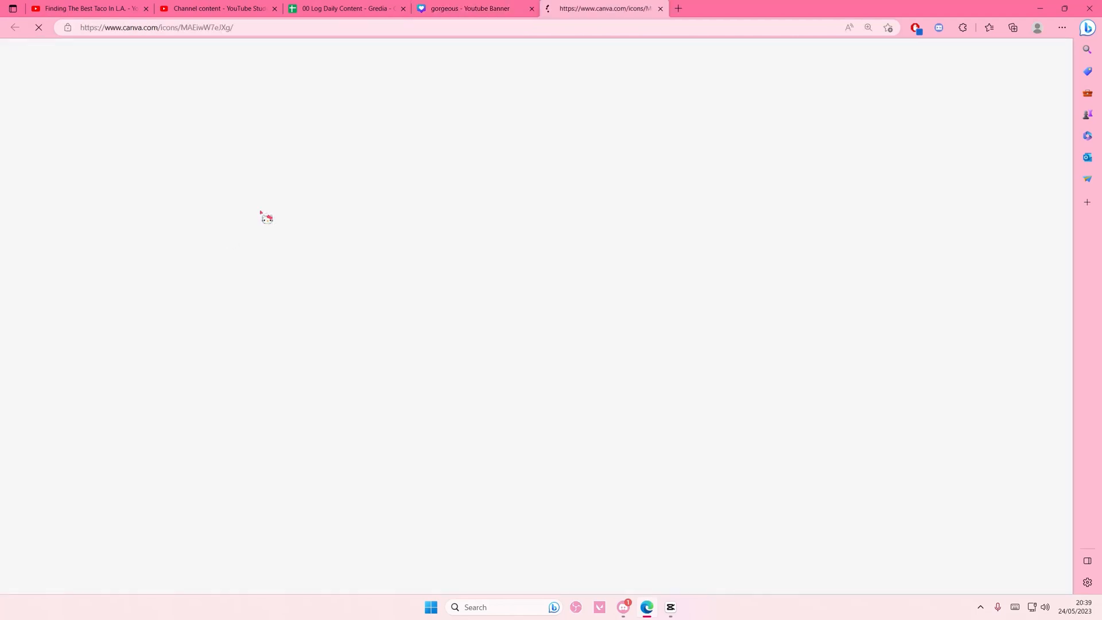
pyautogui.click(469, 8)
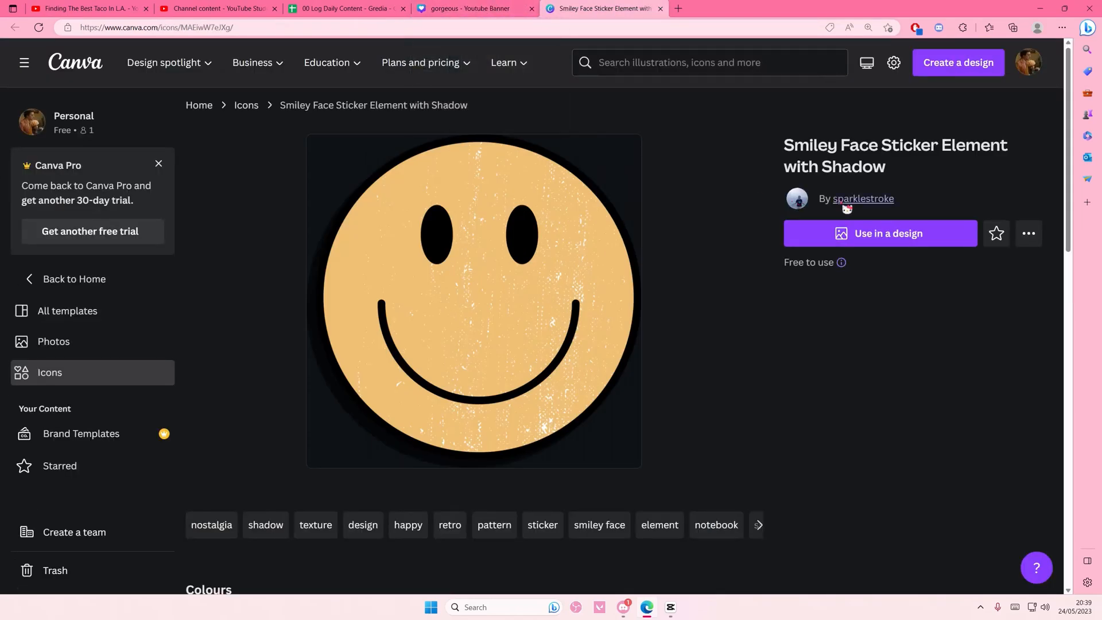
pyautogui.click(863, 199)
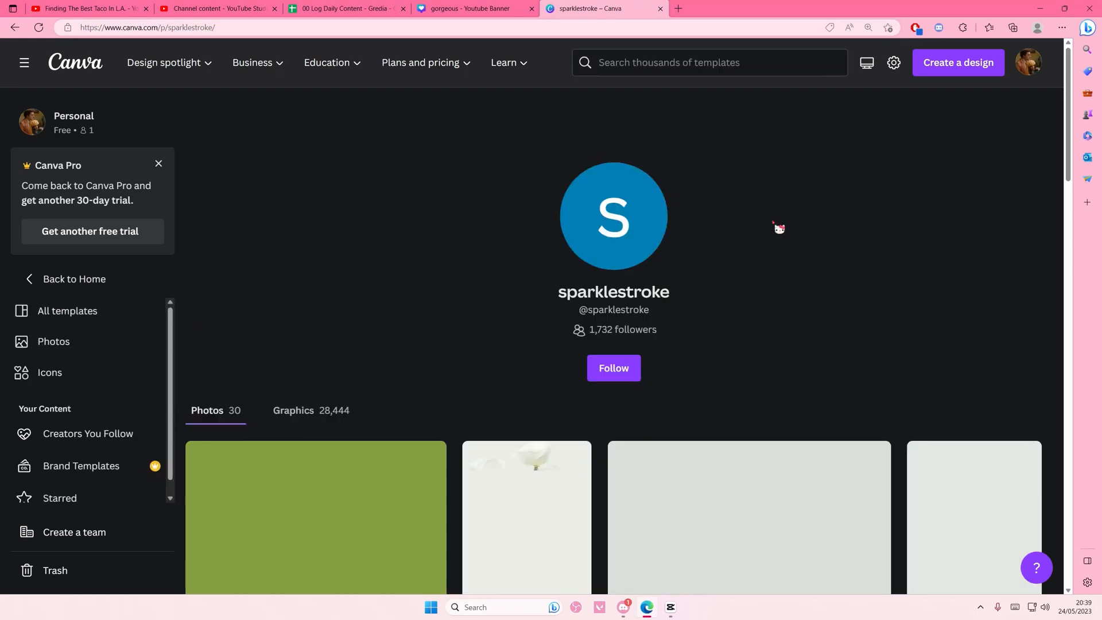
pyautogui.scroll(-3)
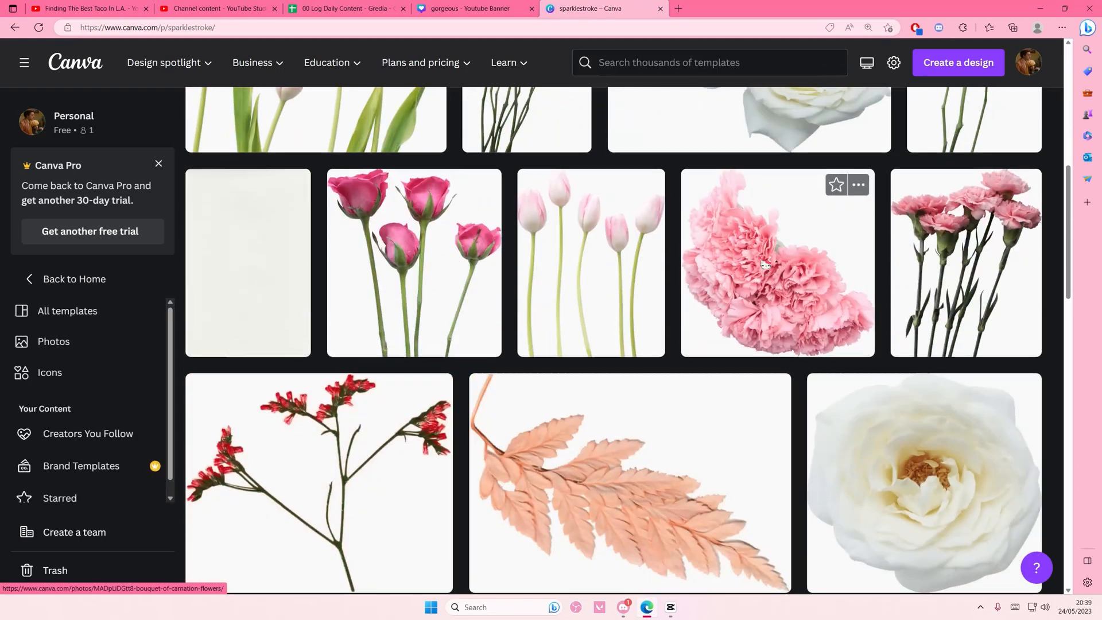
# - Back on the design, add two smiley graphics beside the retro one, leaving them unchanged
pyautogui.click(475, 8)
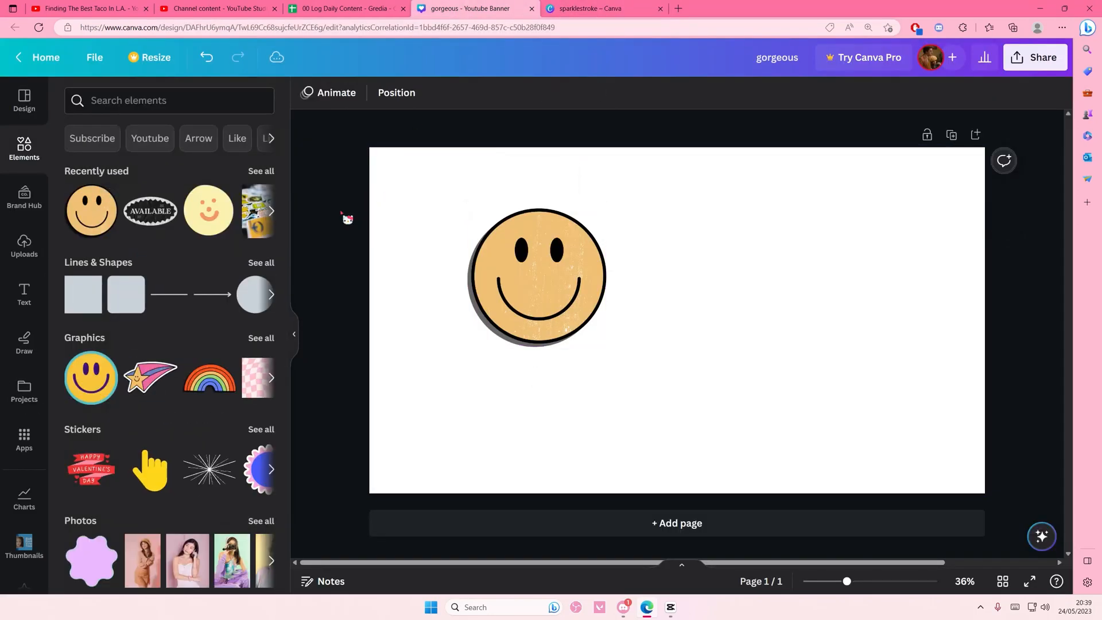
pyautogui.click(91, 378)
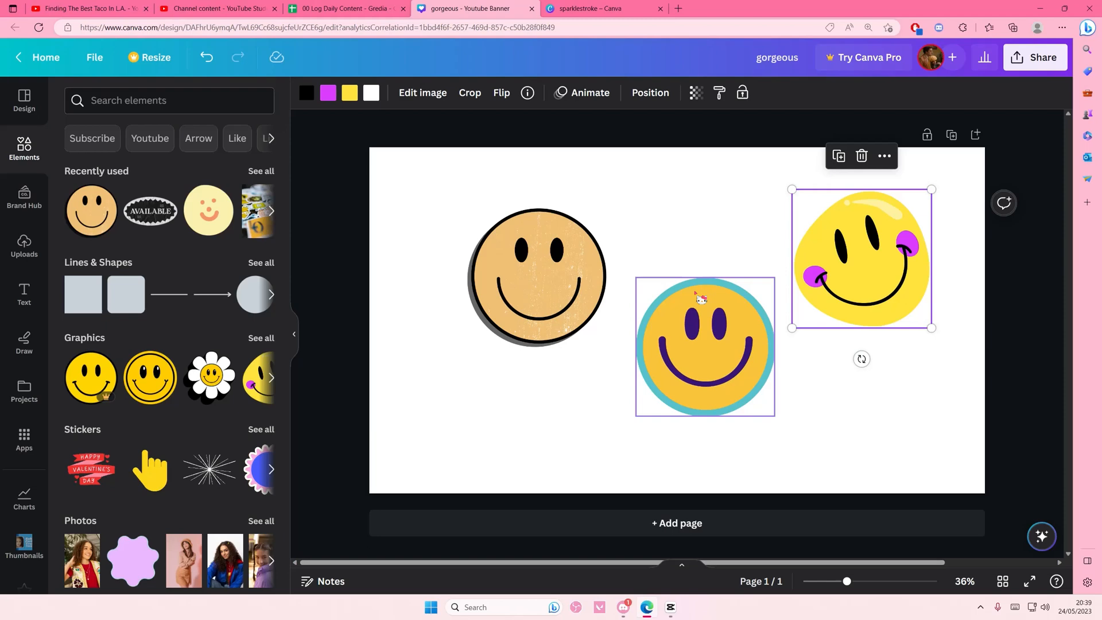
pyautogui.click(470, 92)
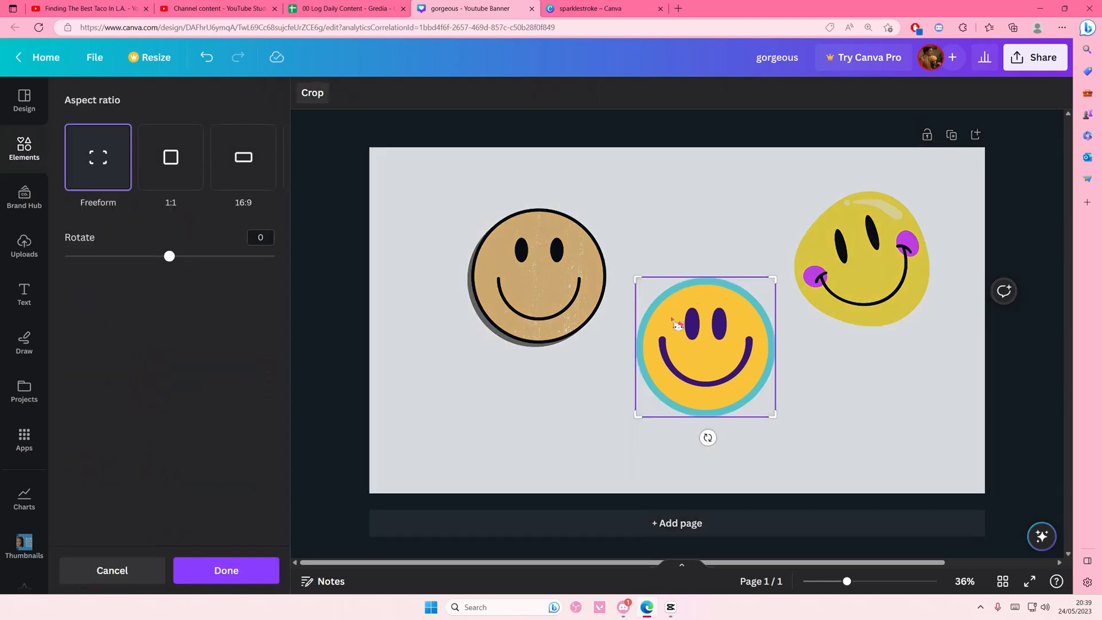
pyautogui.rightClick(704, 344)
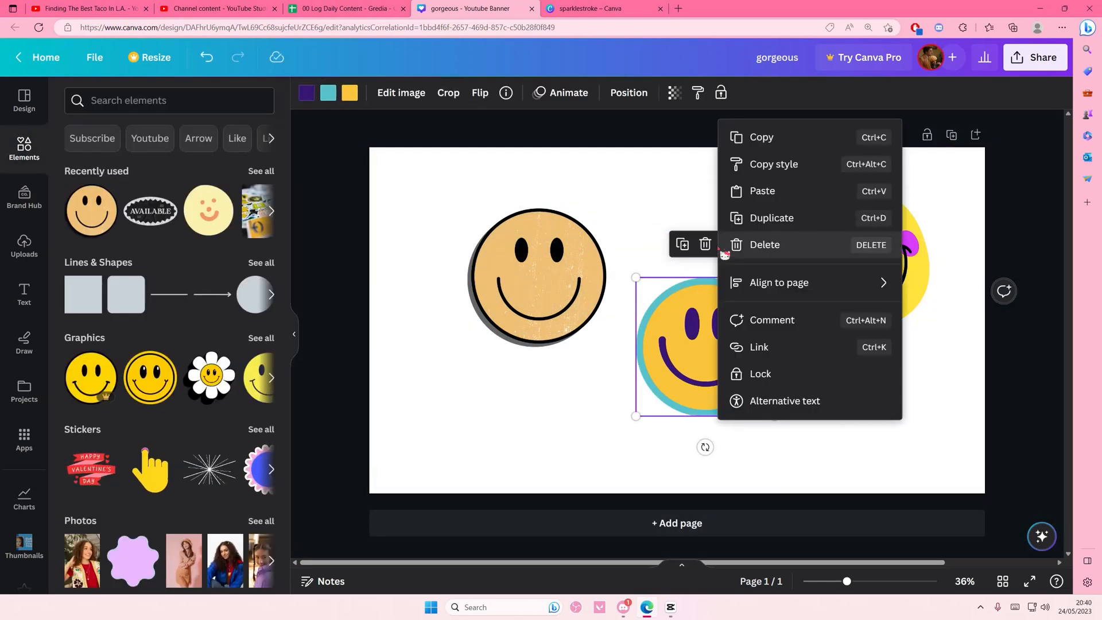
pyautogui.moveTo(327, 184)
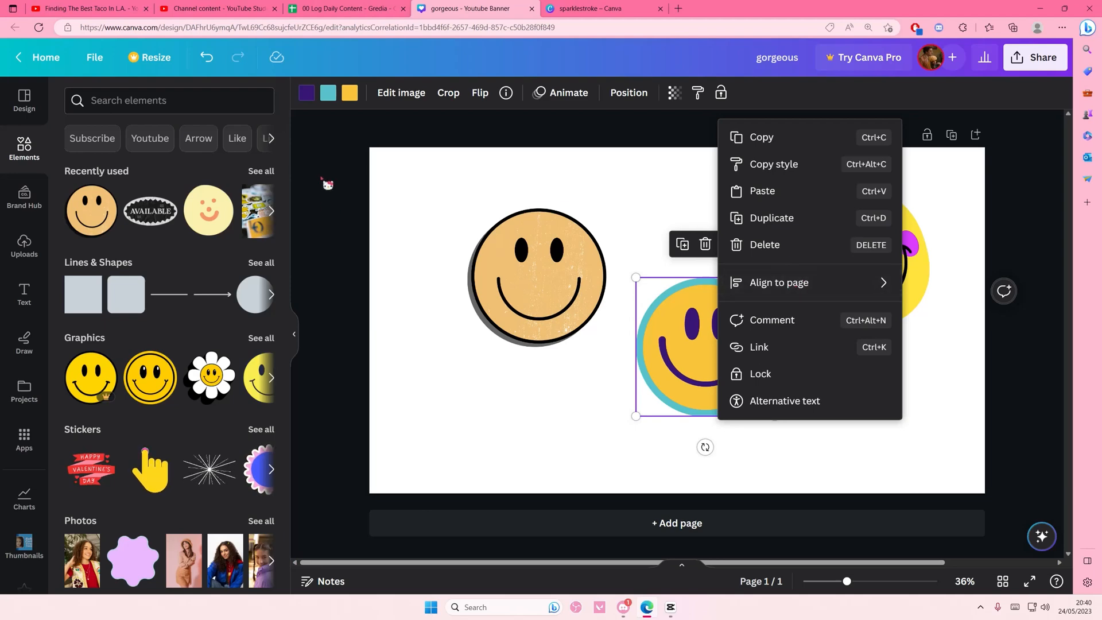
pyautogui.click(493, 457)
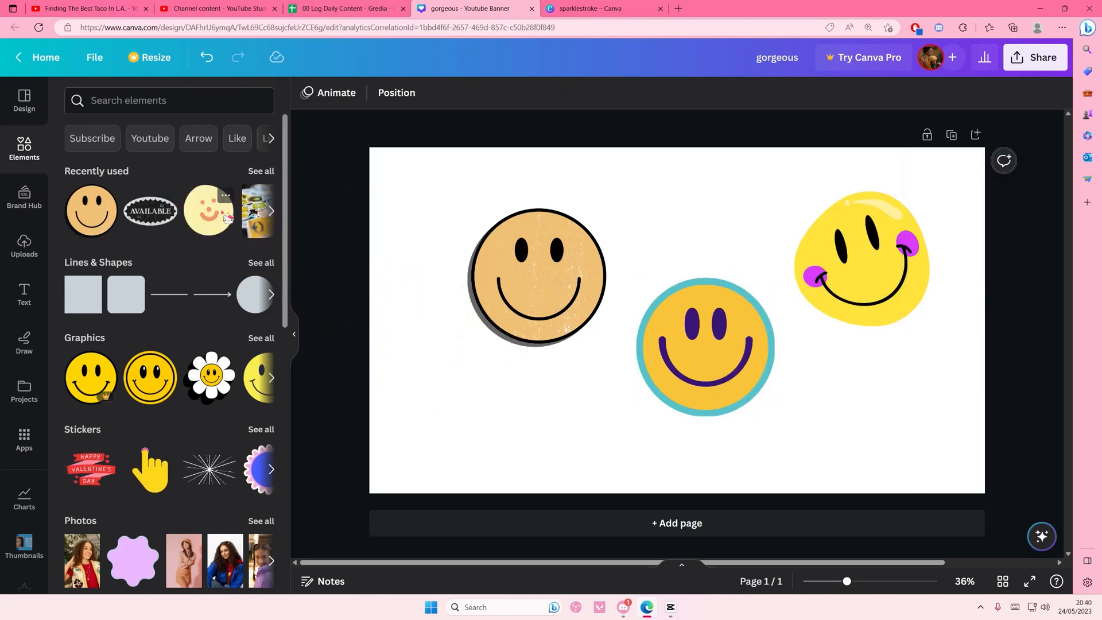
# - Show the pastel hand-drawn smiley's details with creator sparklestroke and keywords
pyautogui.click(225, 195)
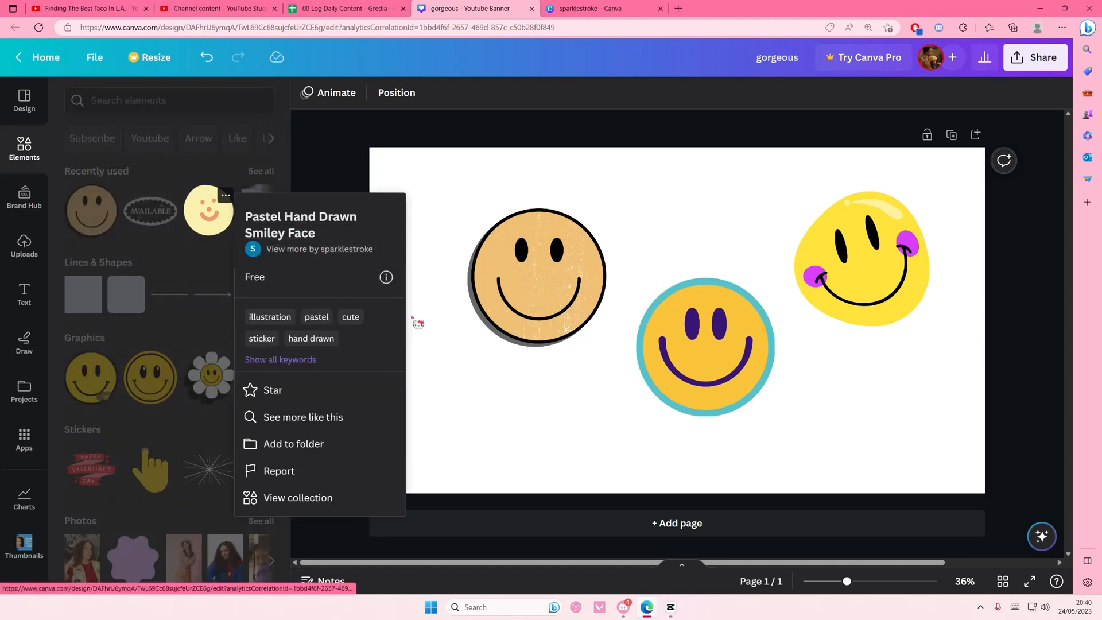
pyautogui.moveTo(334, 424)
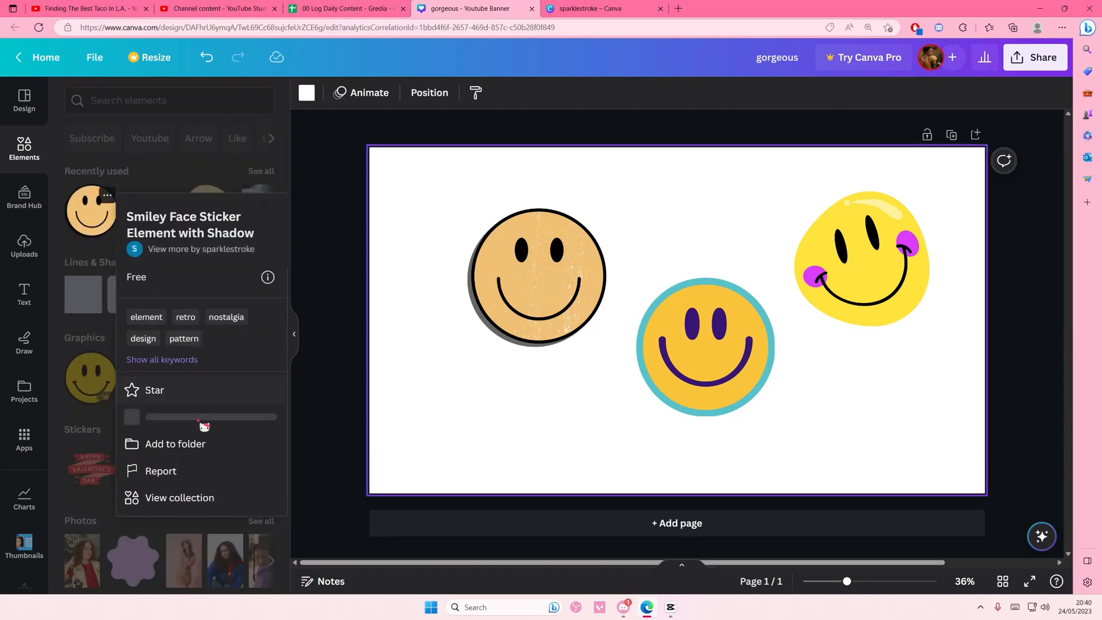
# - Use 'See more like this', delete the two newer smileys, and add the pink Dream and retro phone stickers
pyautogui.click(179, 497)
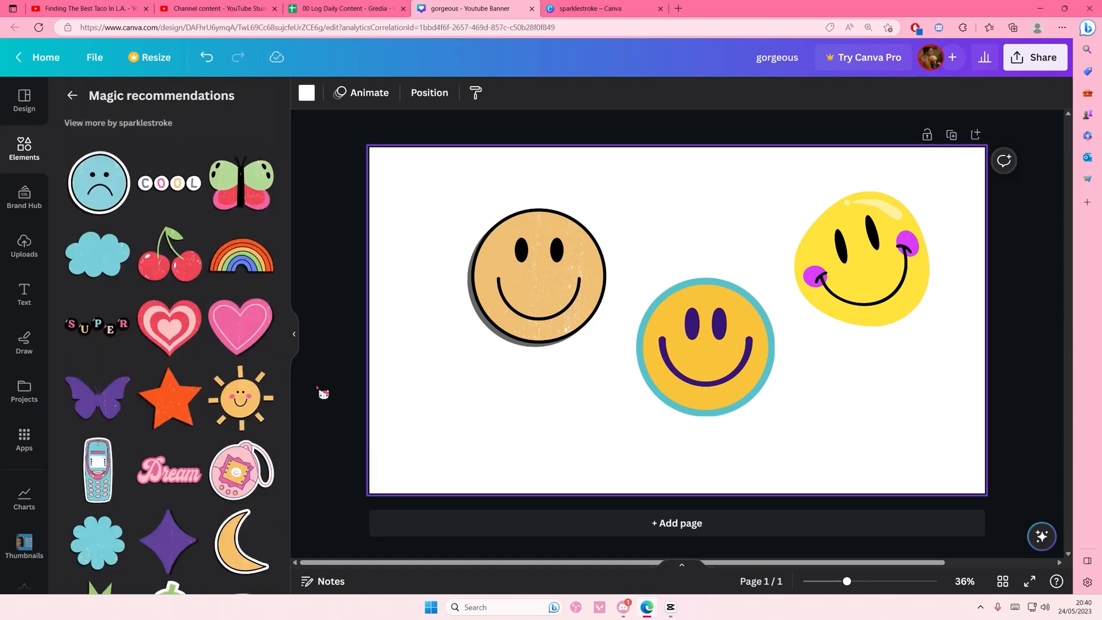
pyautogui.moveTo(888, 406)
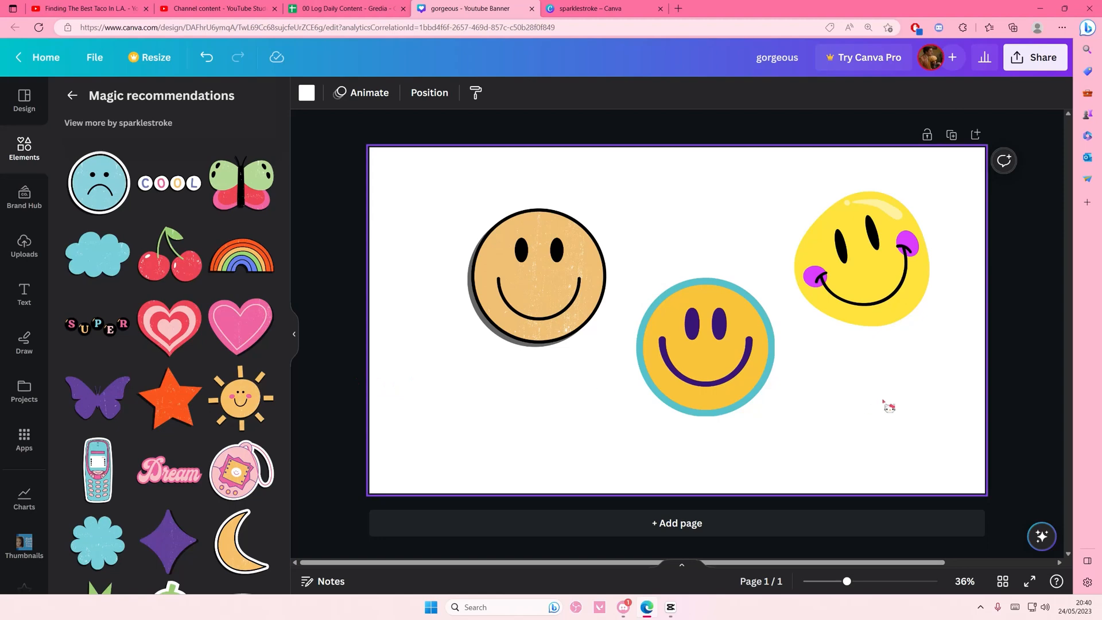
pyautogui.press('Delete')
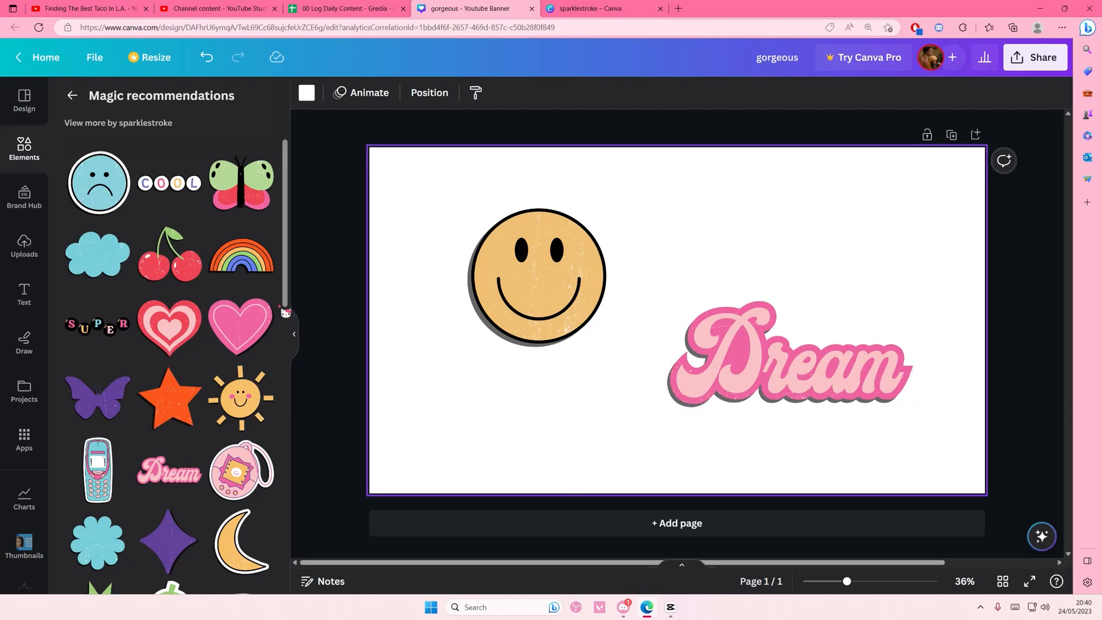
pyautogui.click(239, 325)
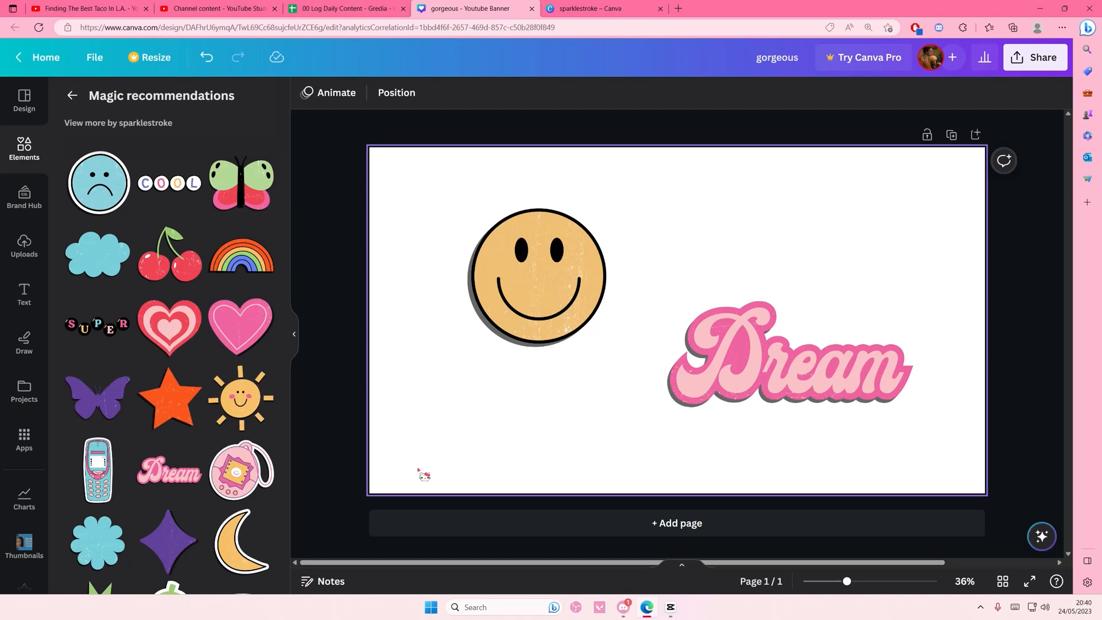
pyautogui.click(98, 470)
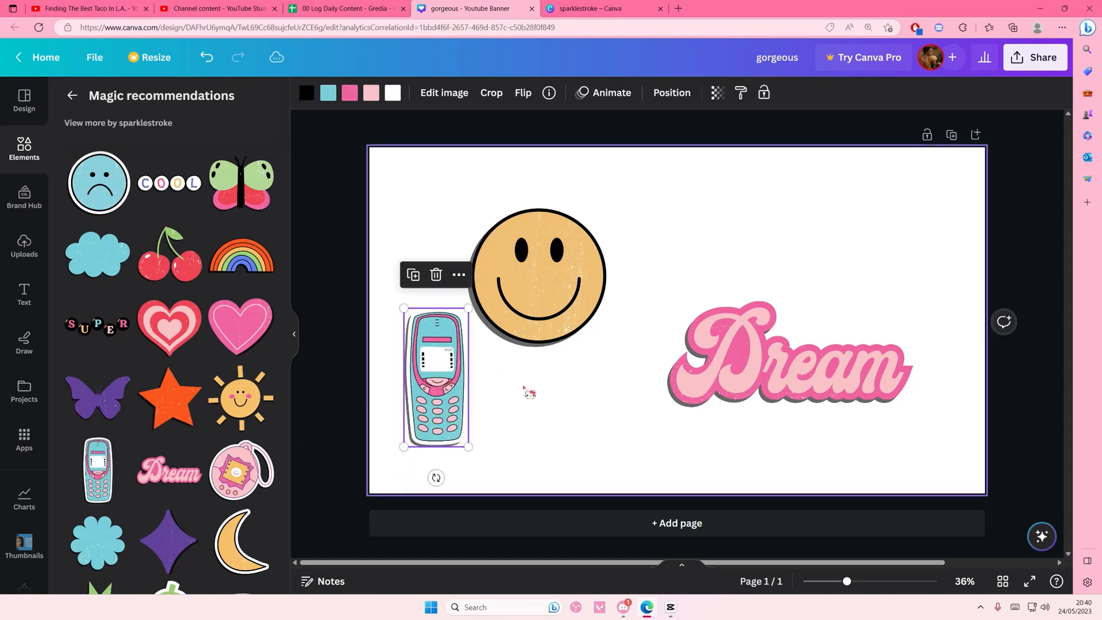